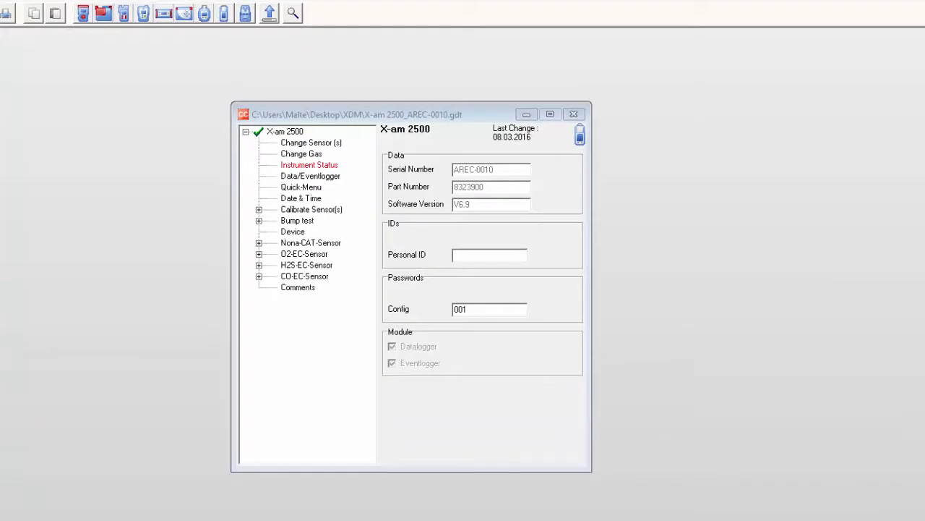
mouse_move(723, 336)
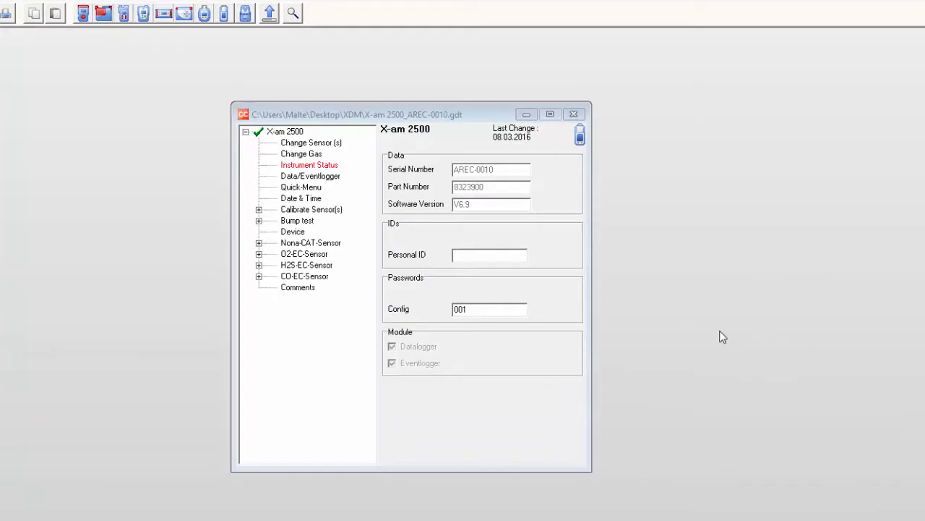
mouse_move(457, 242)
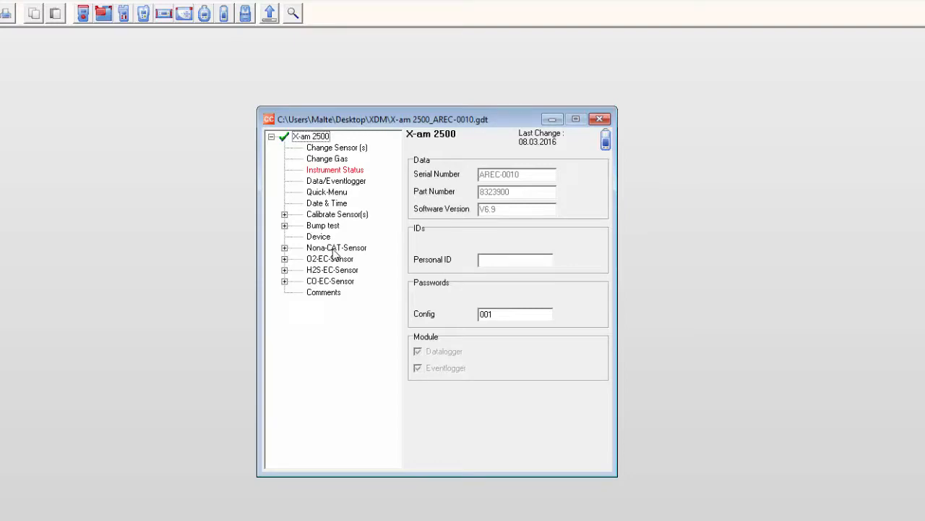
- Review the 180-day calibration interval on the Nona-CAT, O2-EC, H2S-EC and CO-EC sensor pages
click(335, 247)
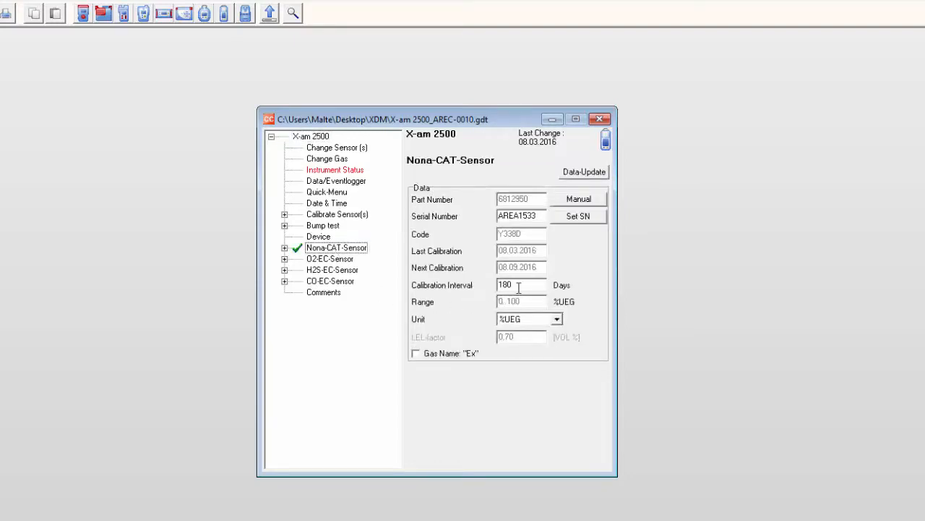
mouse_move(532, 290)
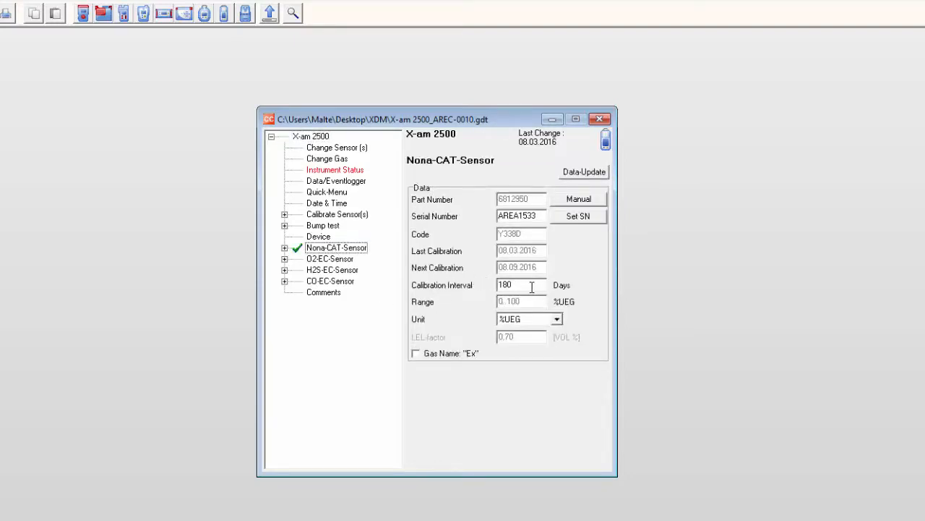
click(330, 258)
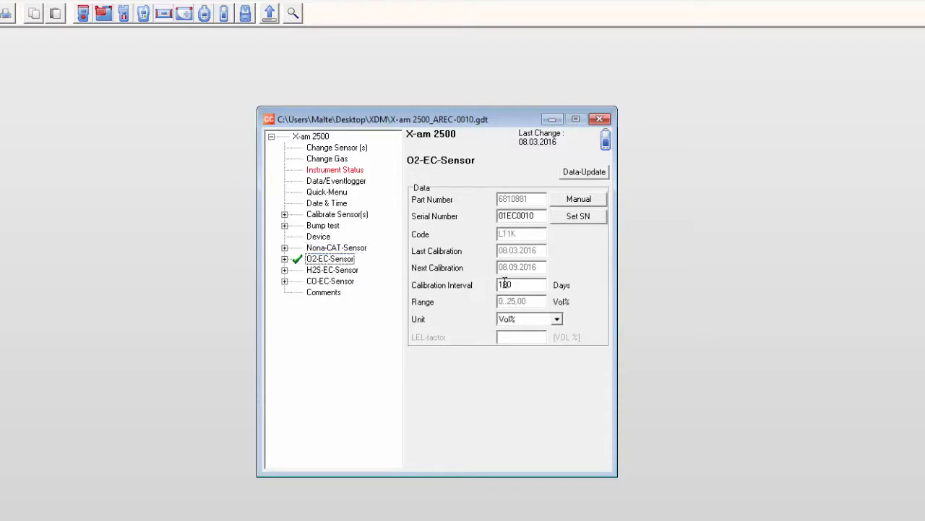
click(333, 270)
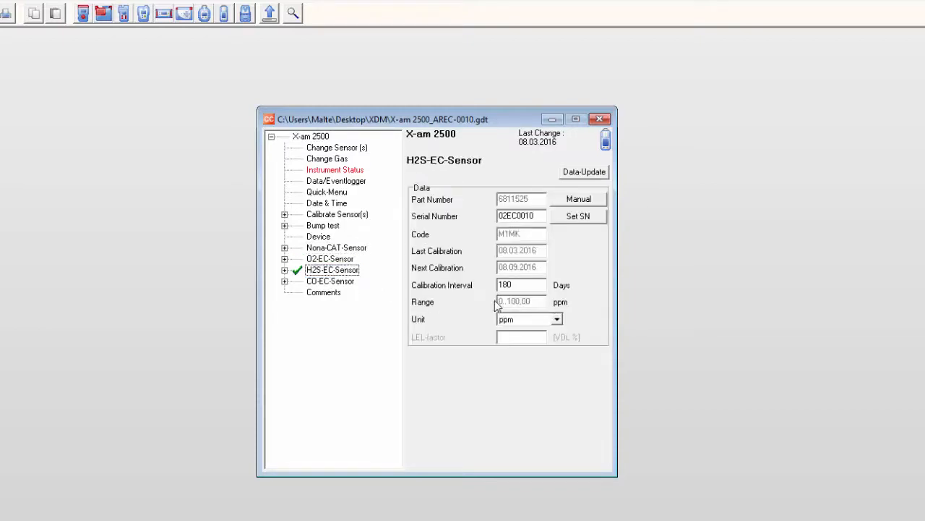
click(329, 280)
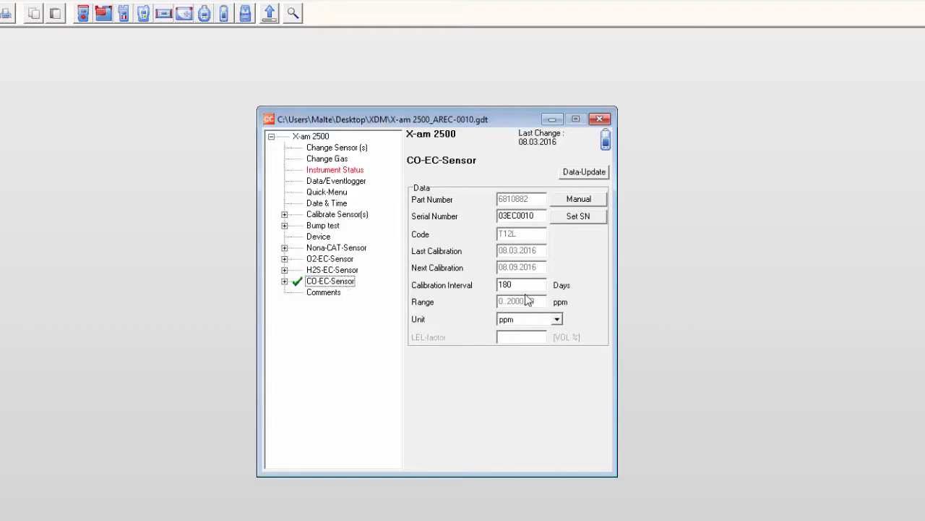